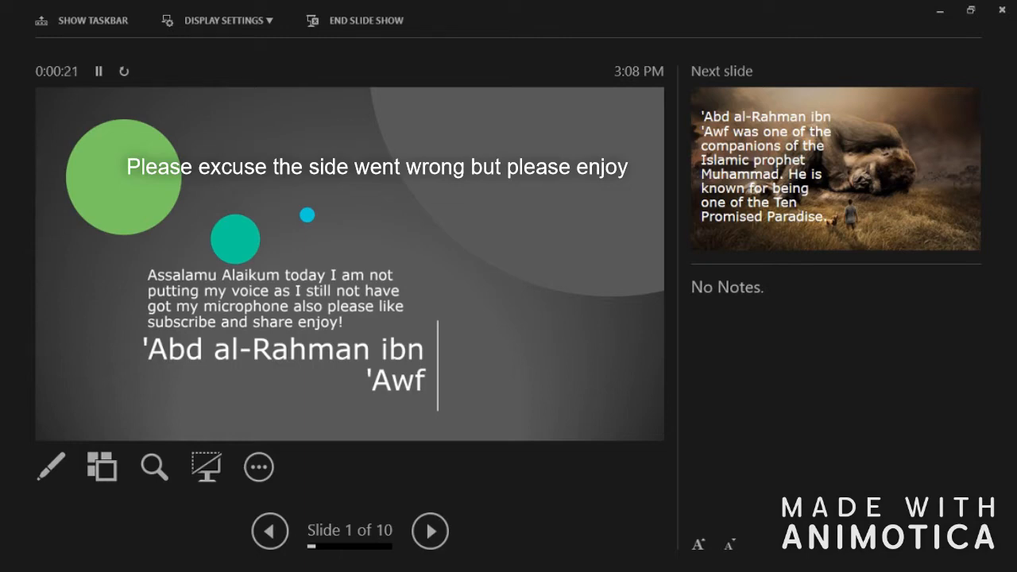
Advance from the title slide past the birth and death details to slide 3.
click(430, 531)
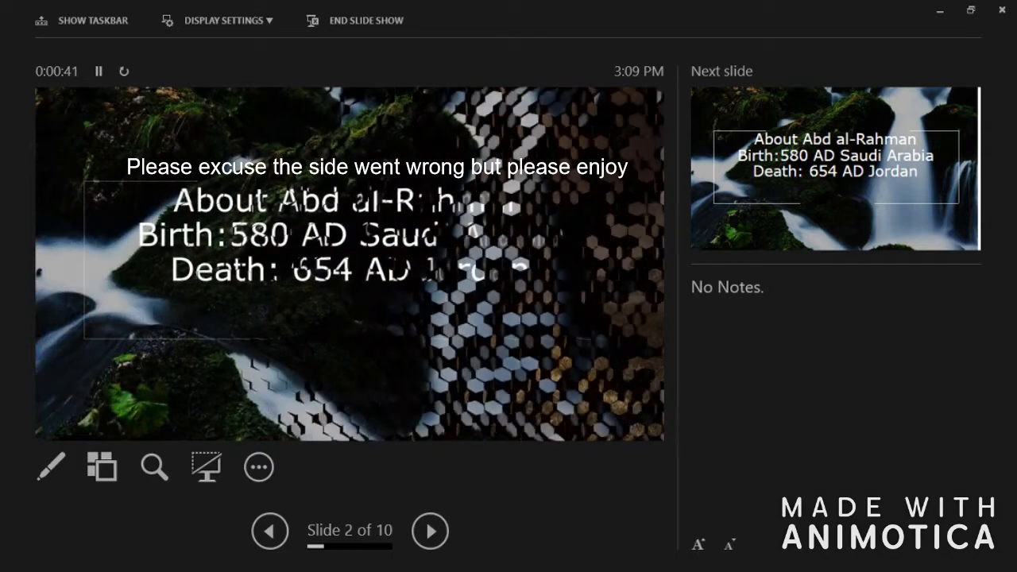
click(430, 531)
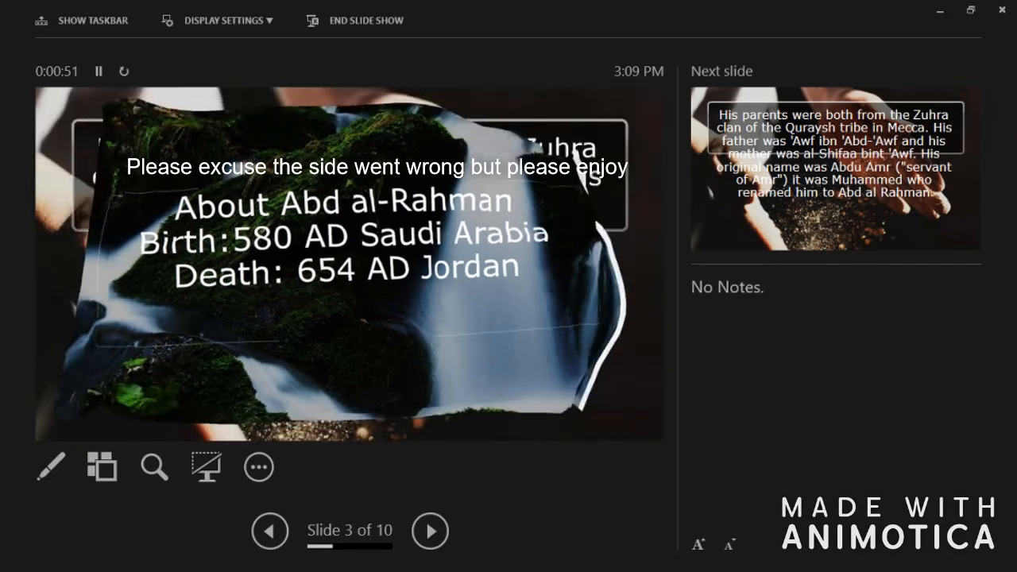
Advance through the parents slide to slide 5 on migrating to Abyssinia and Medina.
click(430, 531)
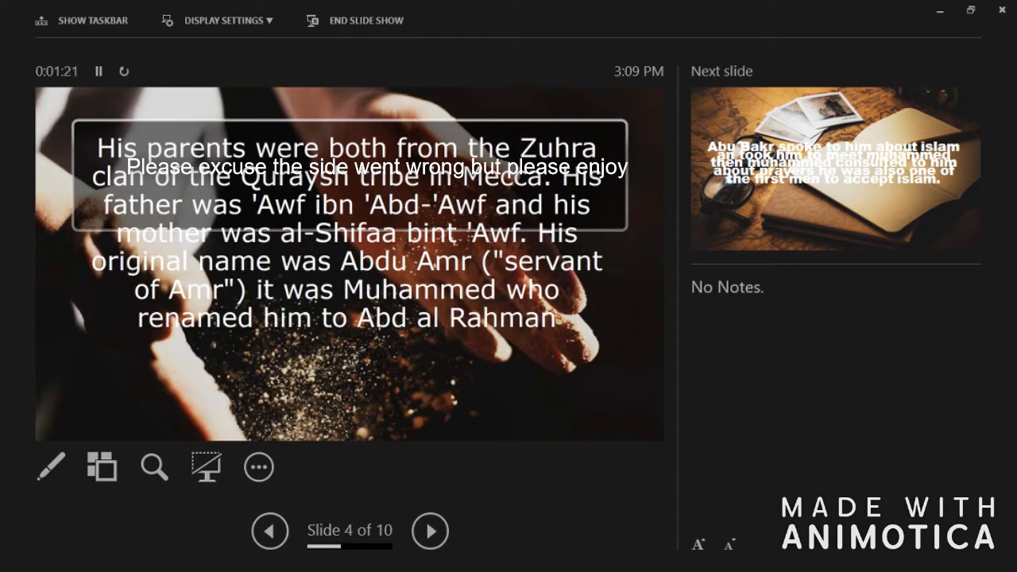
click(430, 531)
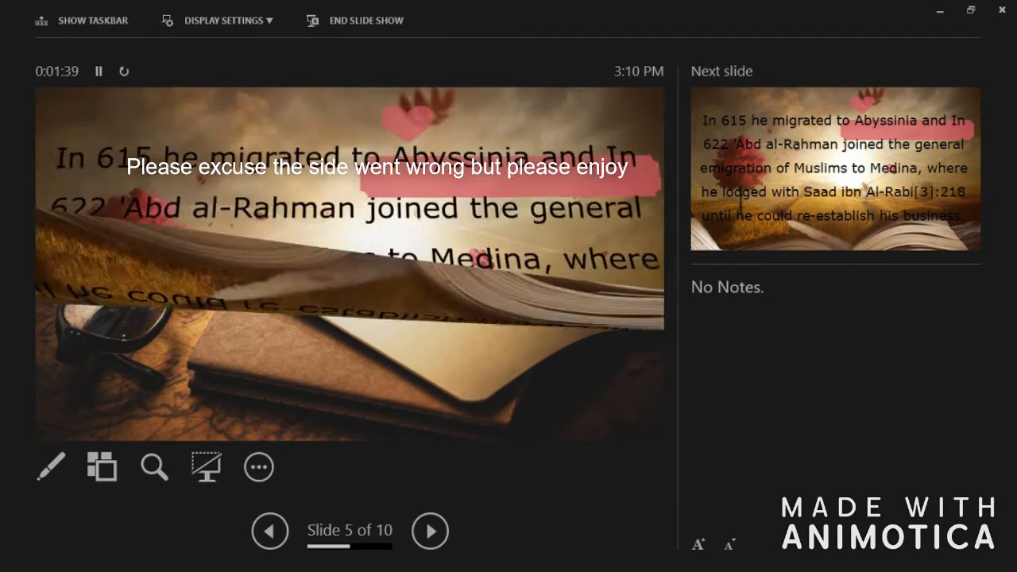
Advance past the Umayyah ibn Khalaf slide to slide 7 on the Battle of Uhud.
click(430, 531)
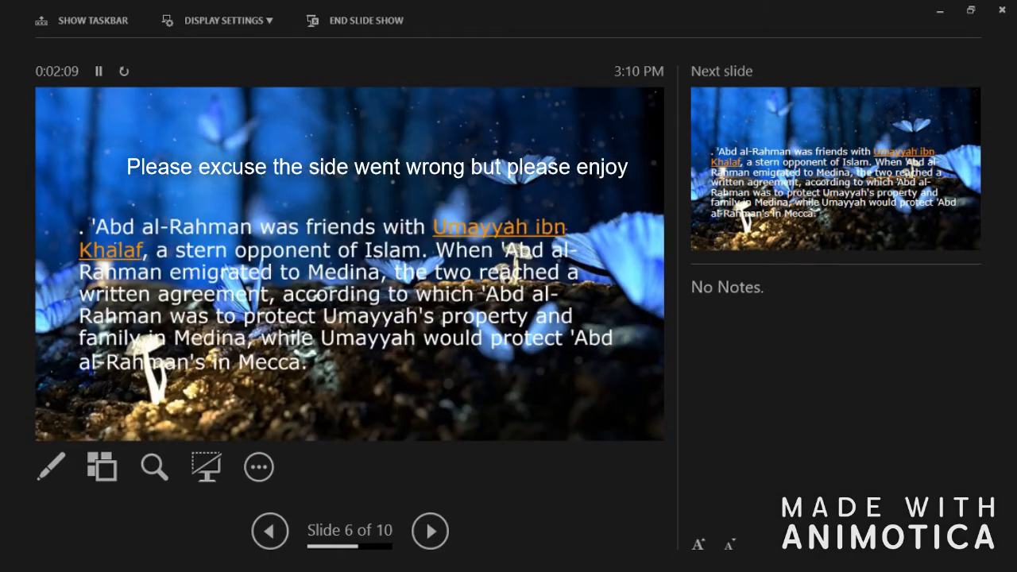
click(430, 531)
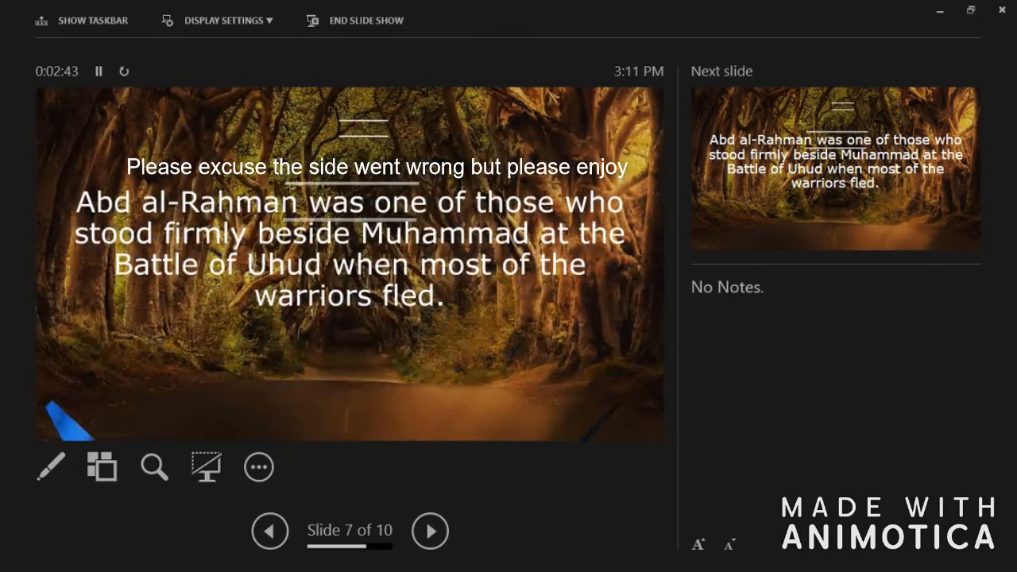
Advance via the Kalb raid slide to slide 10 on the caliphs and Council of Shura.
click(430, 531)
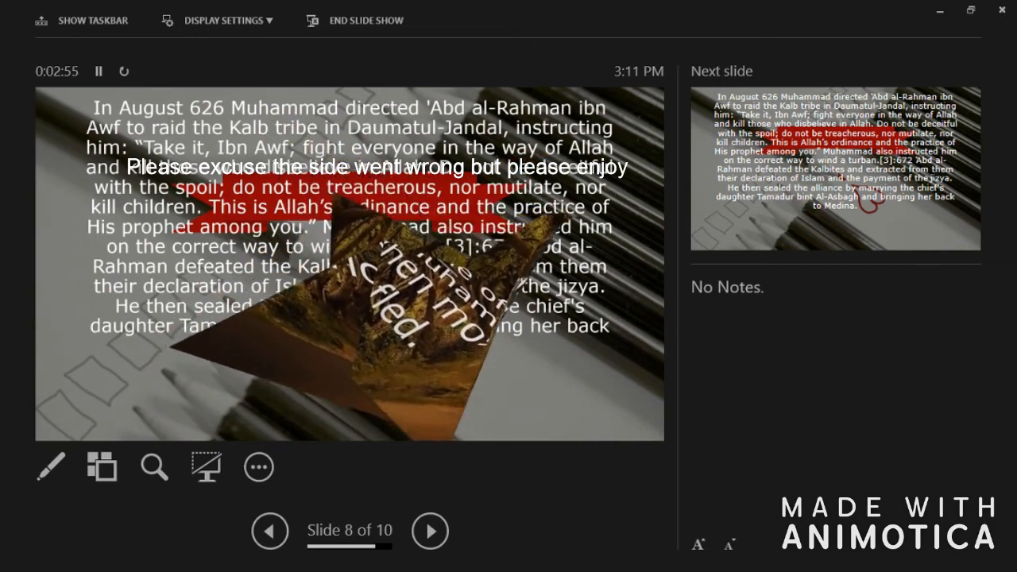
click(430, 530)
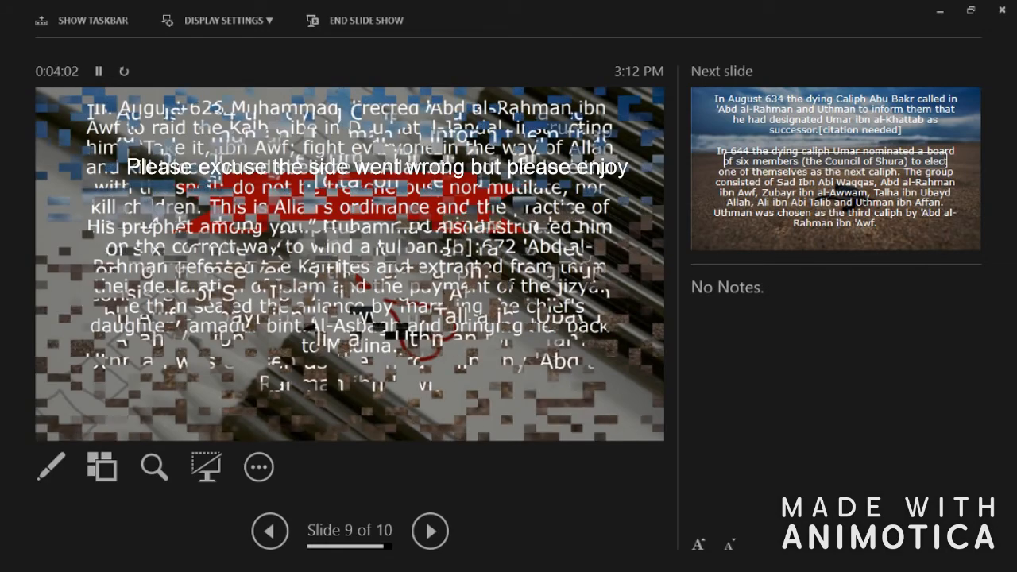
click(430, 531)
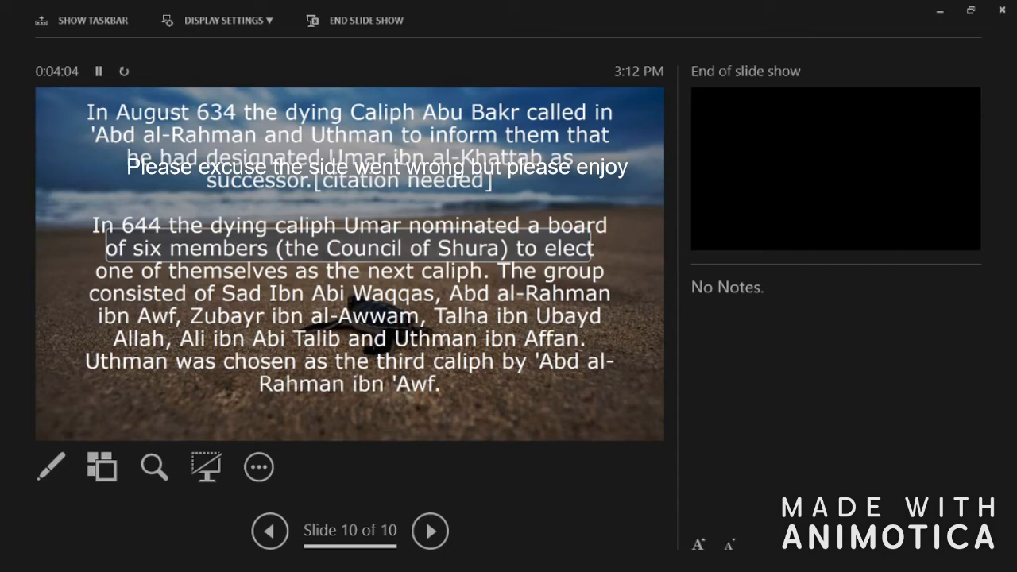